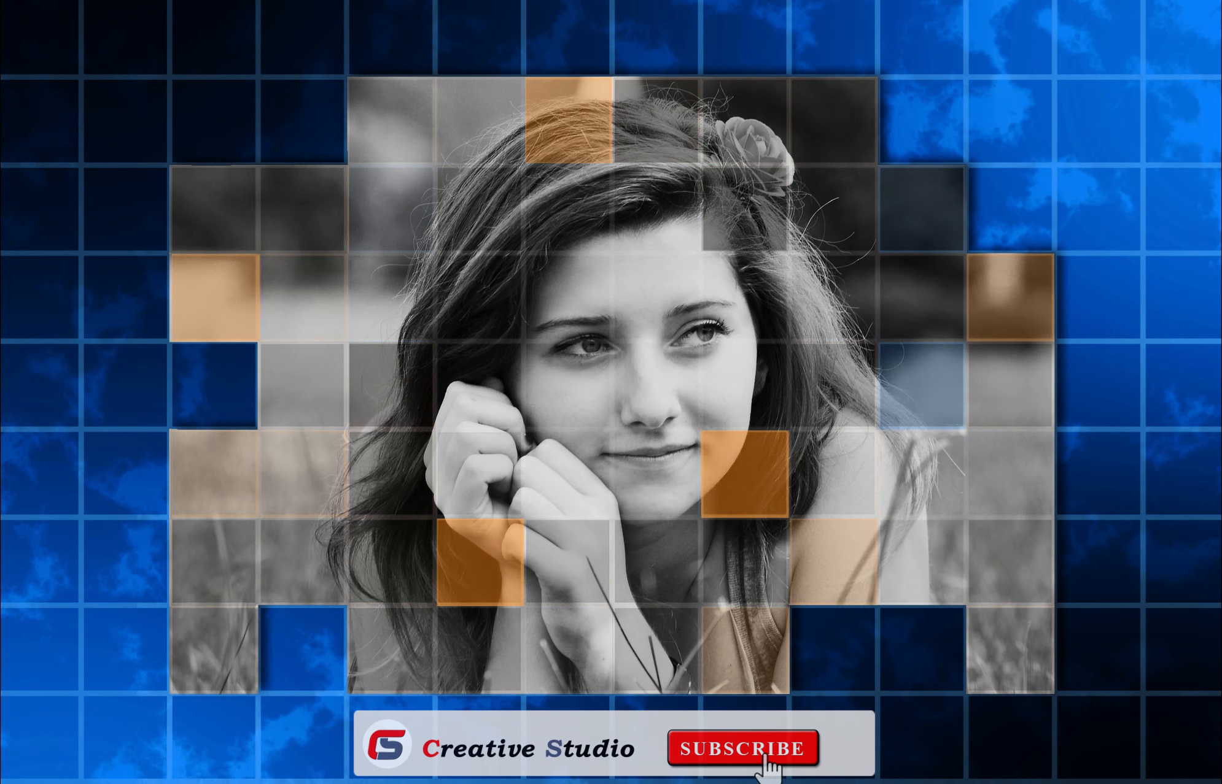
{"action": "left_click", "coordinate": [743, 764]}
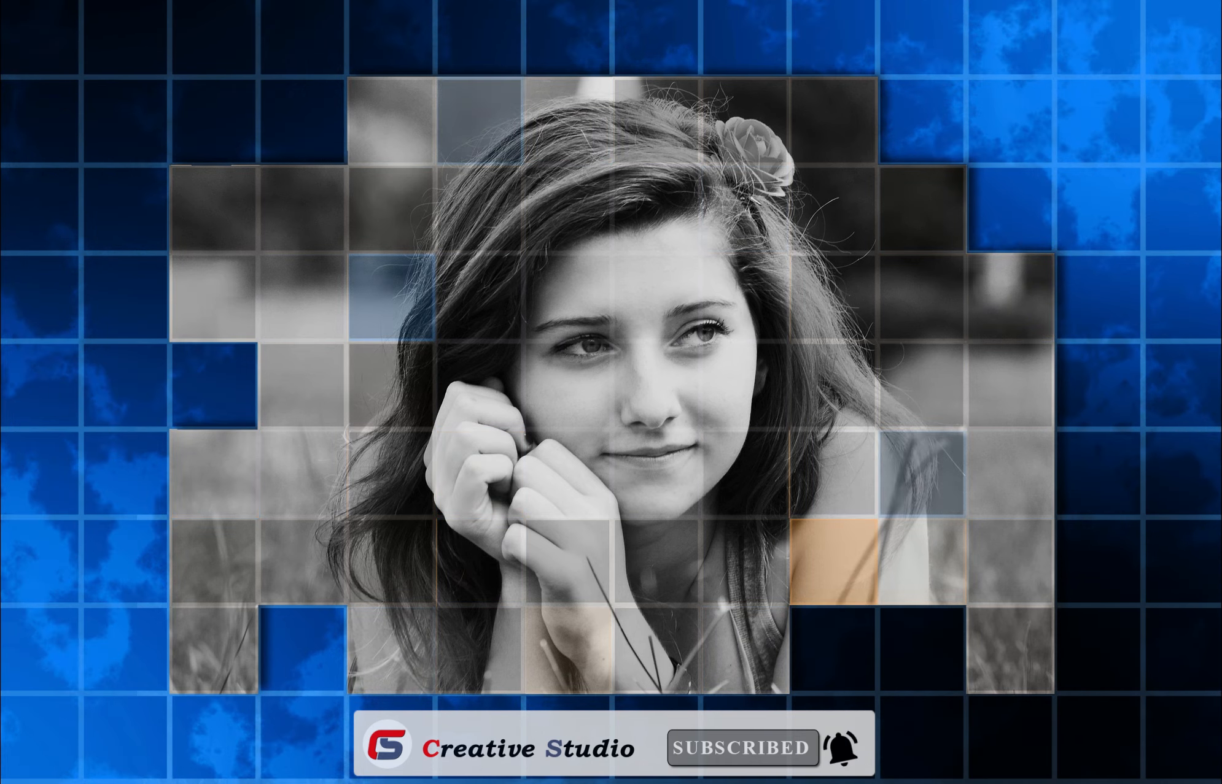